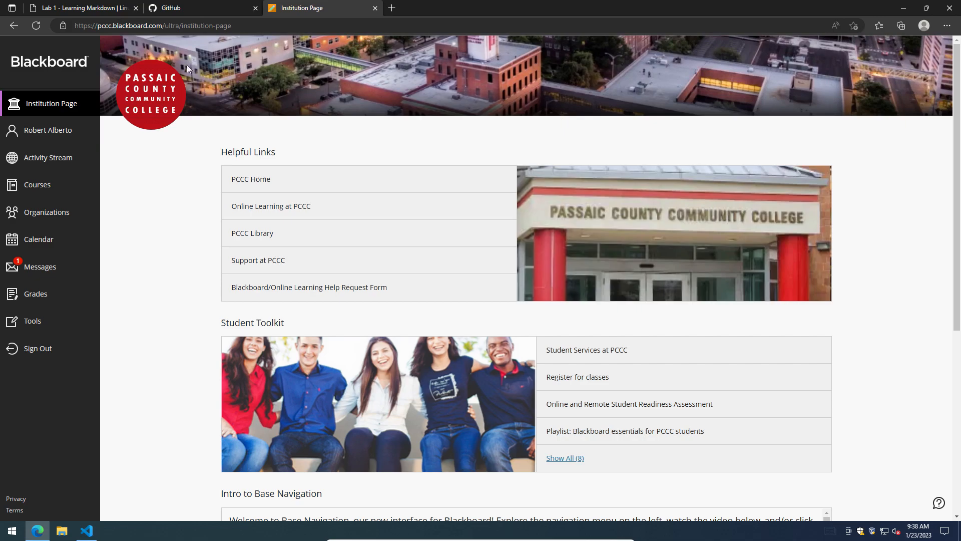
- Review the Lab 1 submission requirements on the instructions page, then return to Blackboard
click(79, 8)
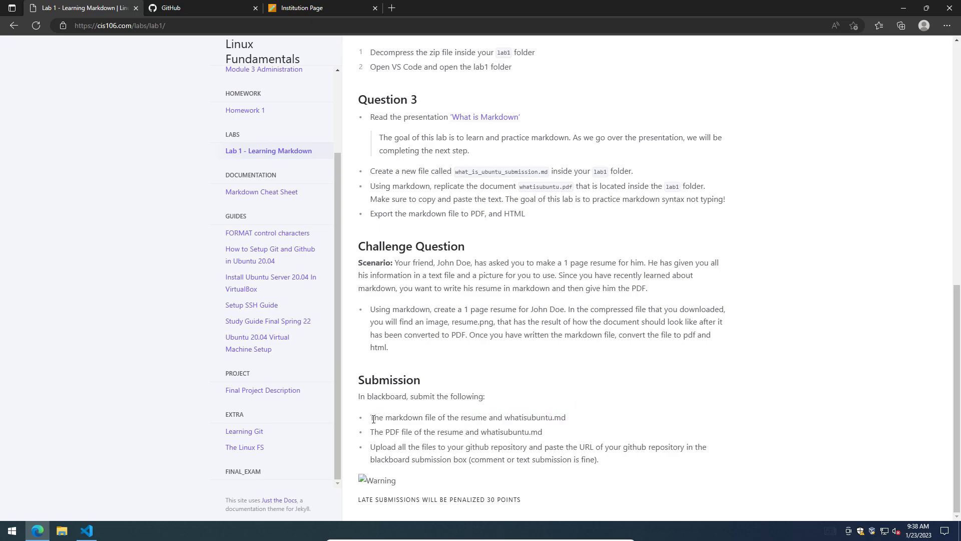
double_click(403, 418)
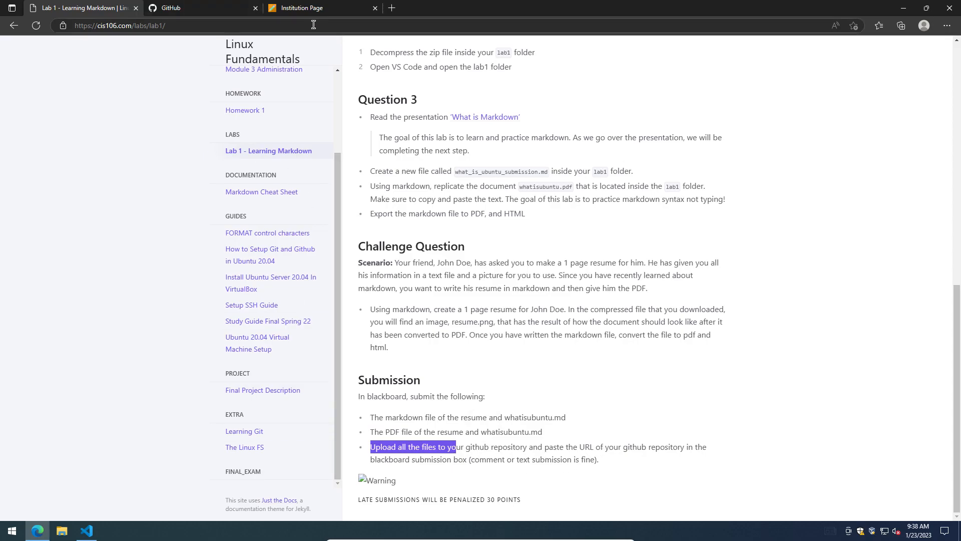
click(303, 8)
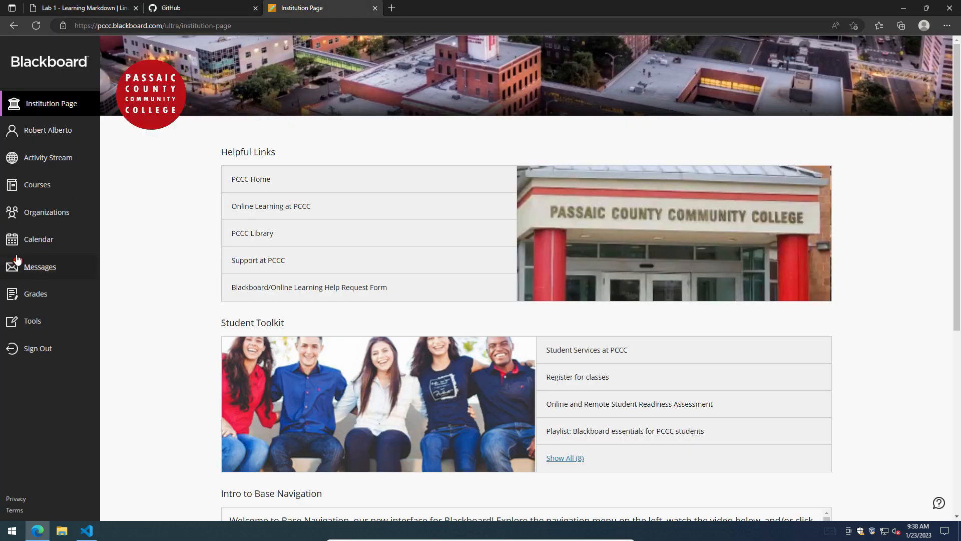
- Navigate Linux Fundamentals > labs > Lab 1 and start a written submission
click(37, 184)
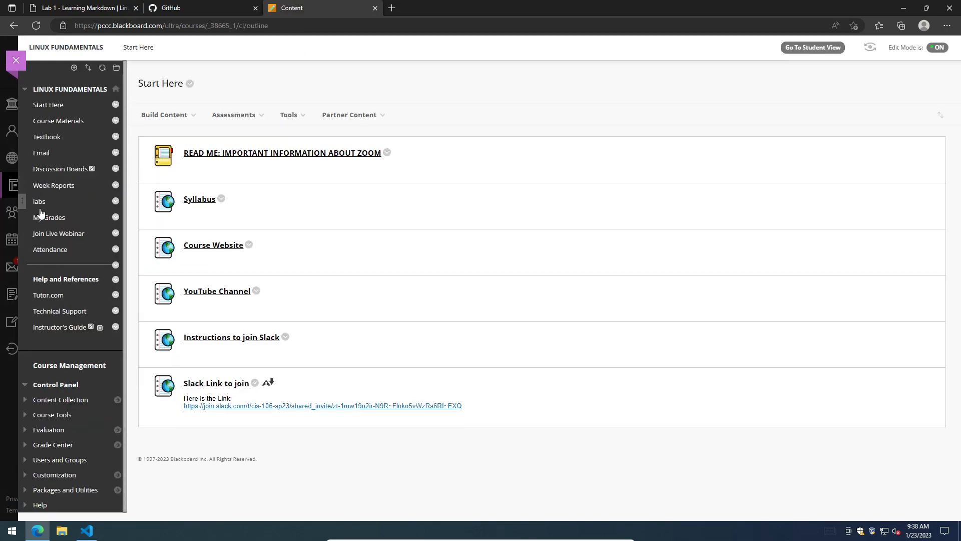
click(39, 201)
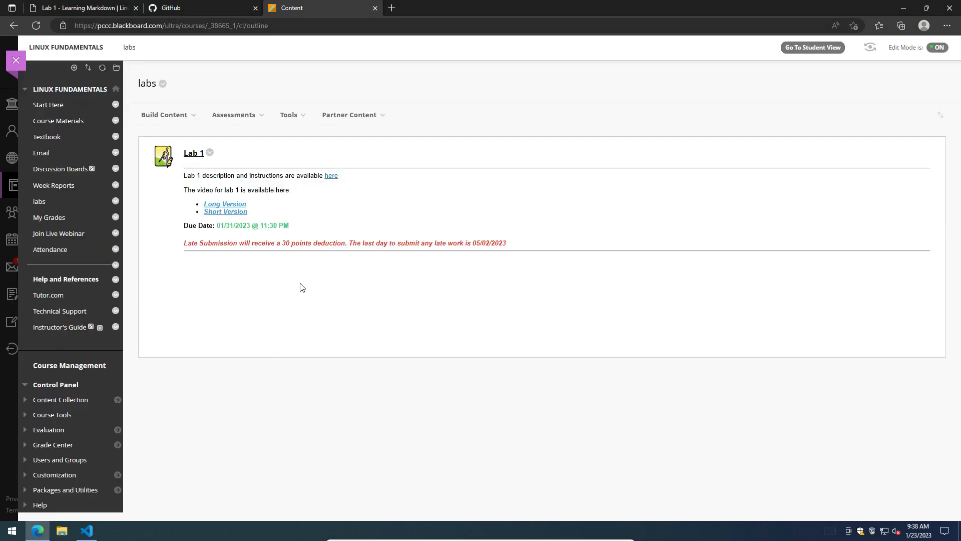
click(194, 153)
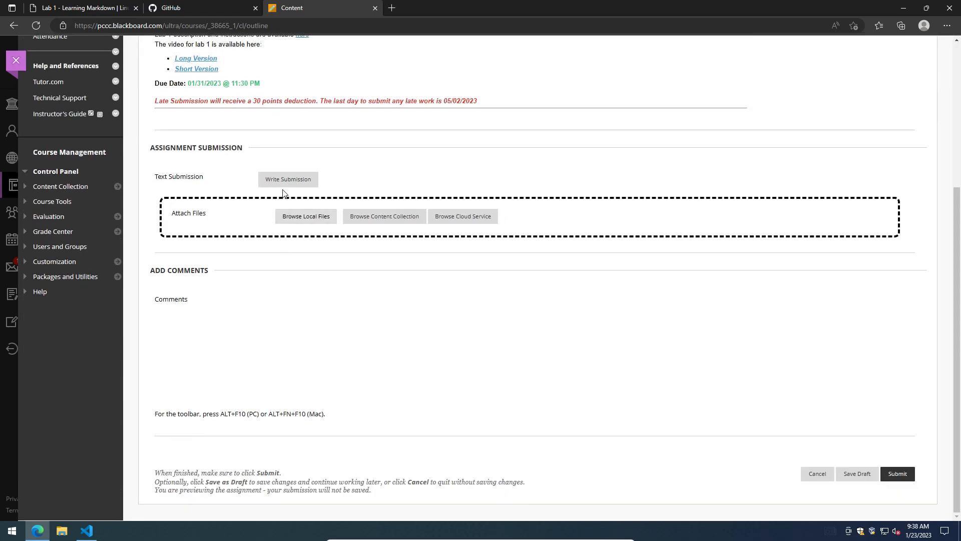
click(288, 180)
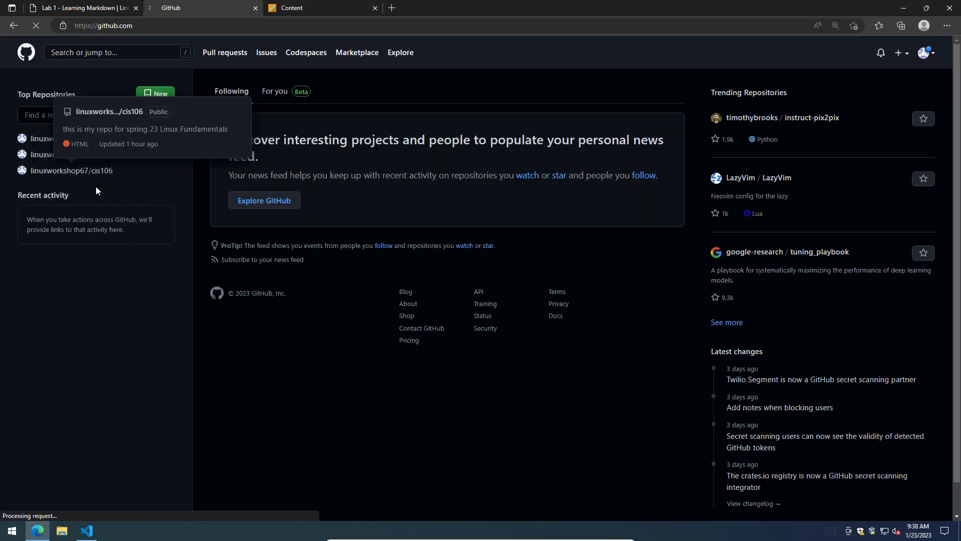
- Copy the cis106 repository URL and paste it into the Lab 1 text submission
click(70, 170)
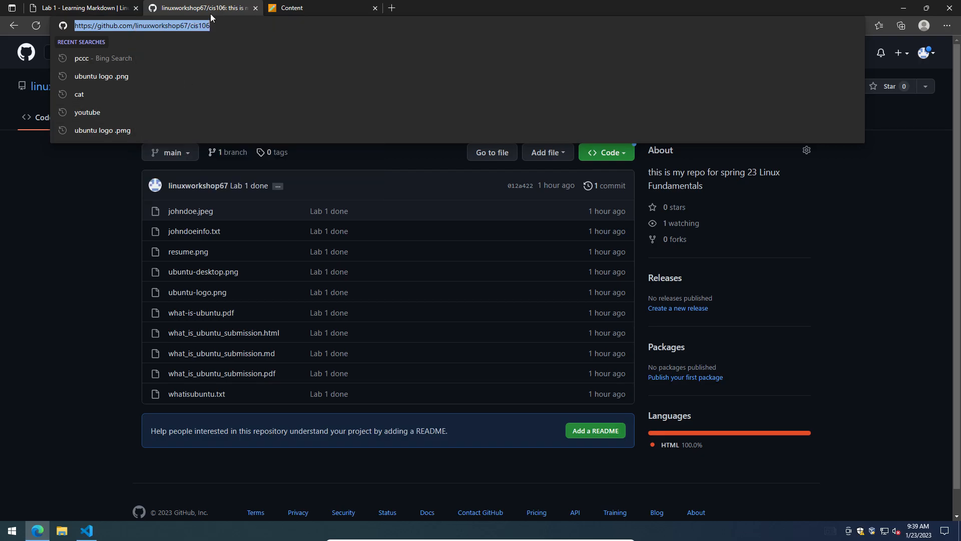
click(313, 8)
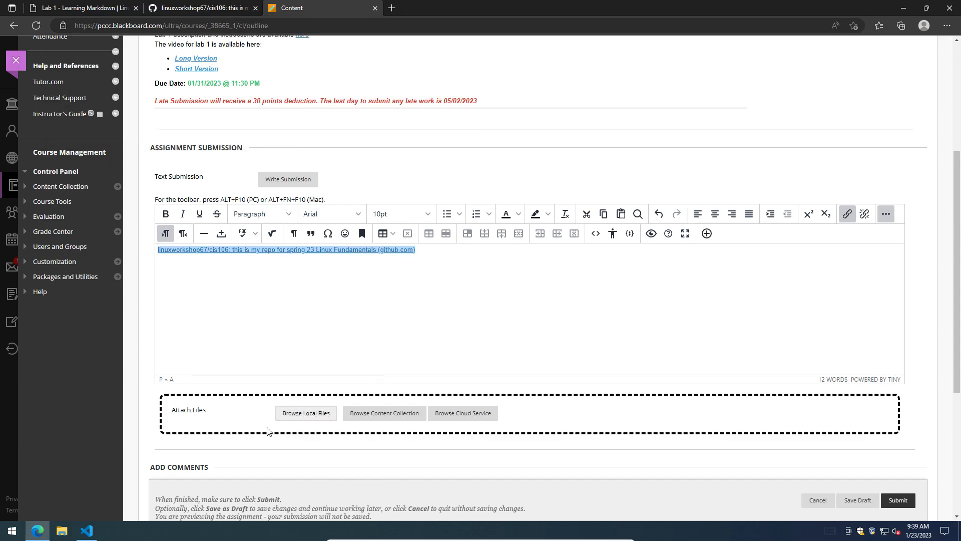
- Select what-is-ubuntu.pdf, resume.png and the submission markdown in the lab1 folder for upload
click(305, 412)
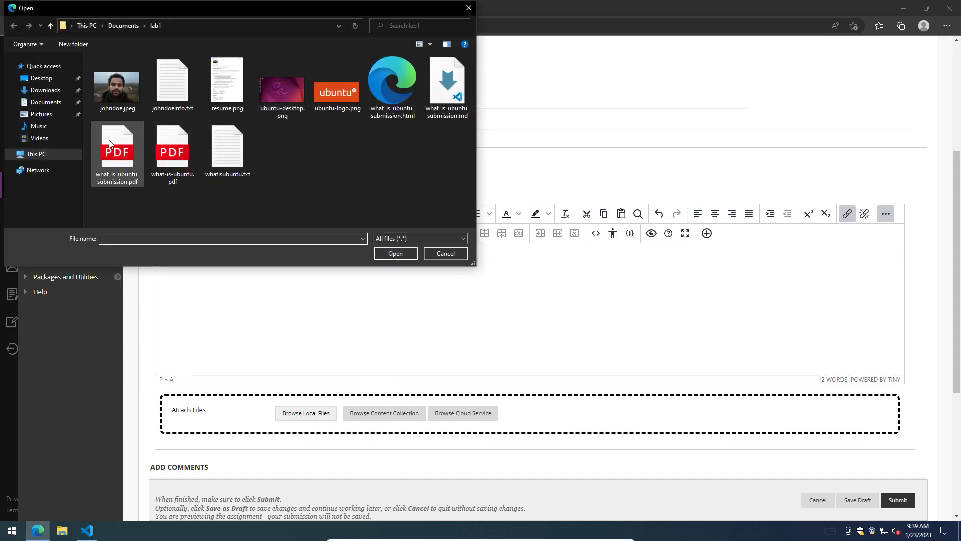
click(172, 151)
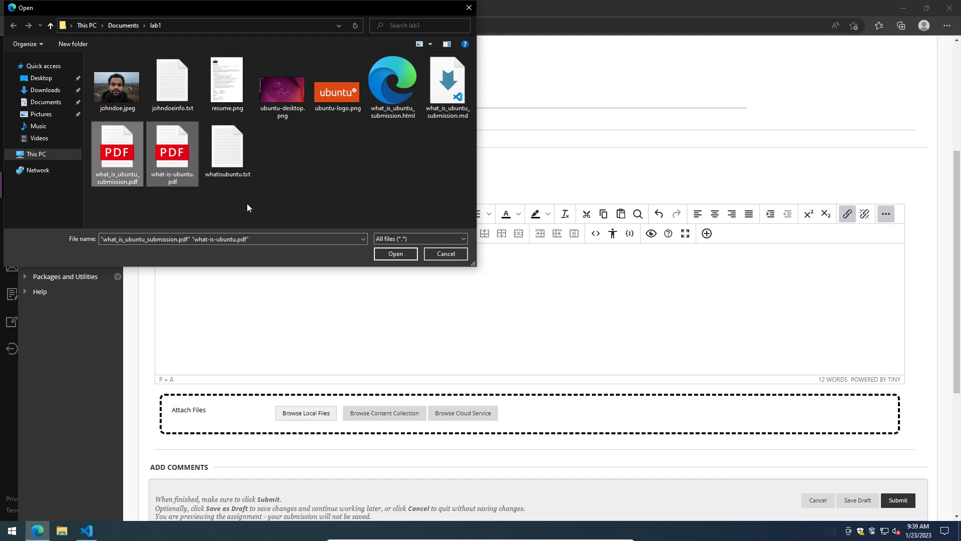
click(117, 153)
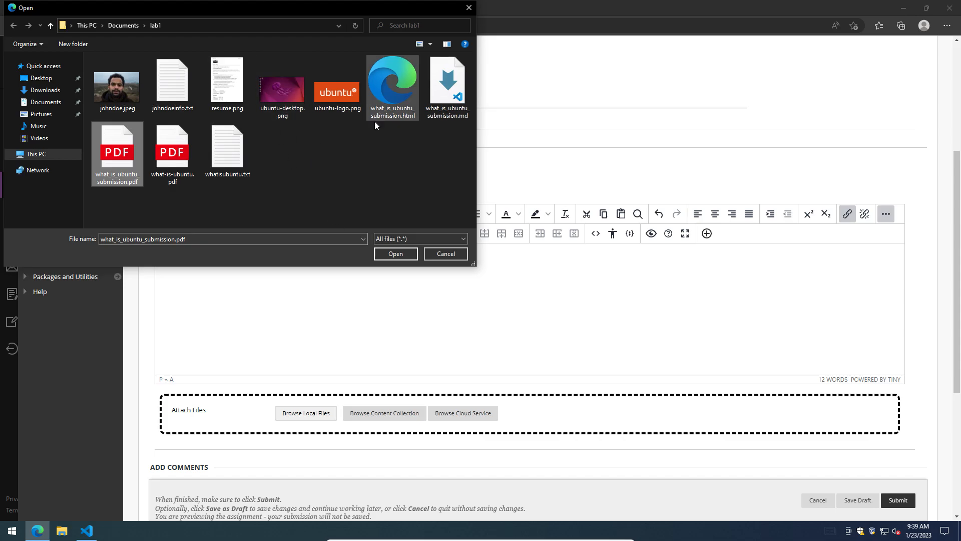
click(226, 80)
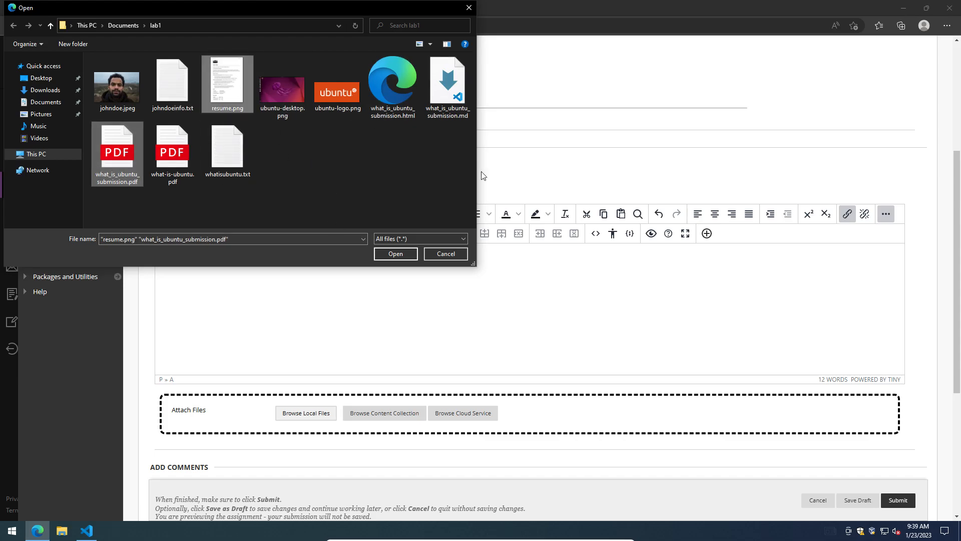
mouse_move(448, 86)
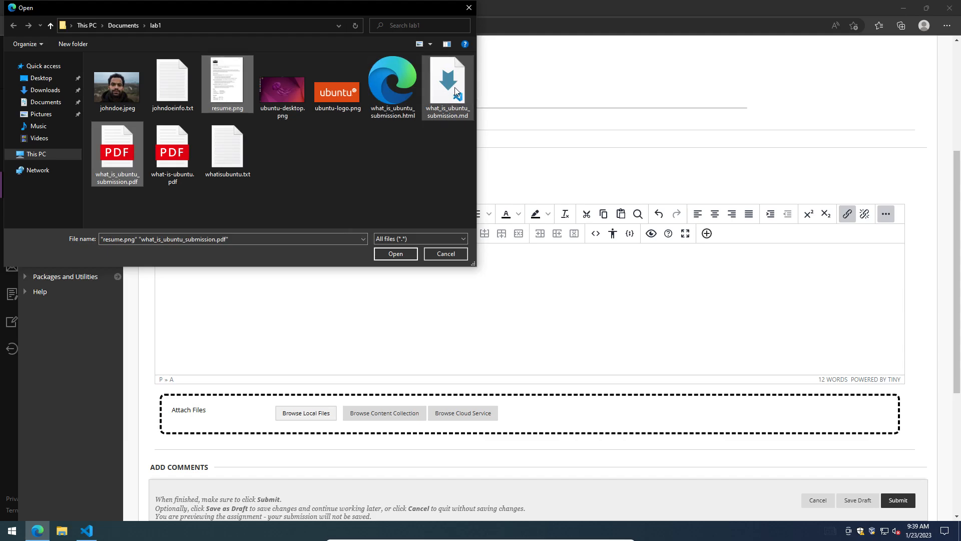
click(448, 79)
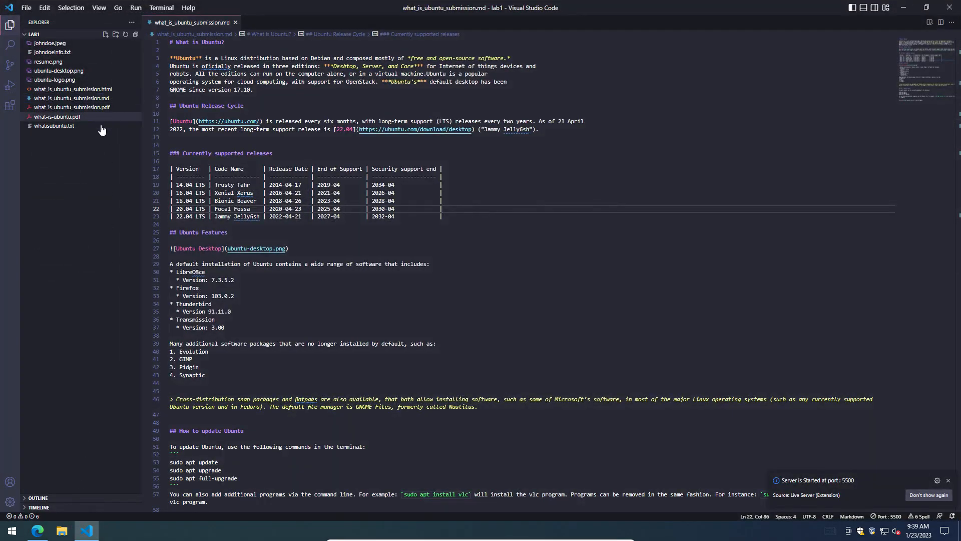
- Look at johndoeinfo.txt, then bring up resume.md for editing
click(105, 33)
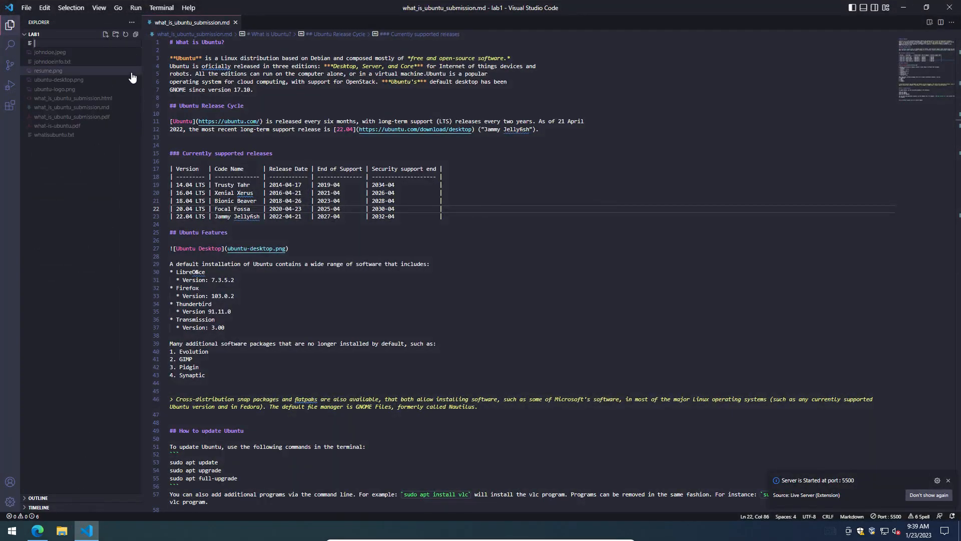
text(resu)
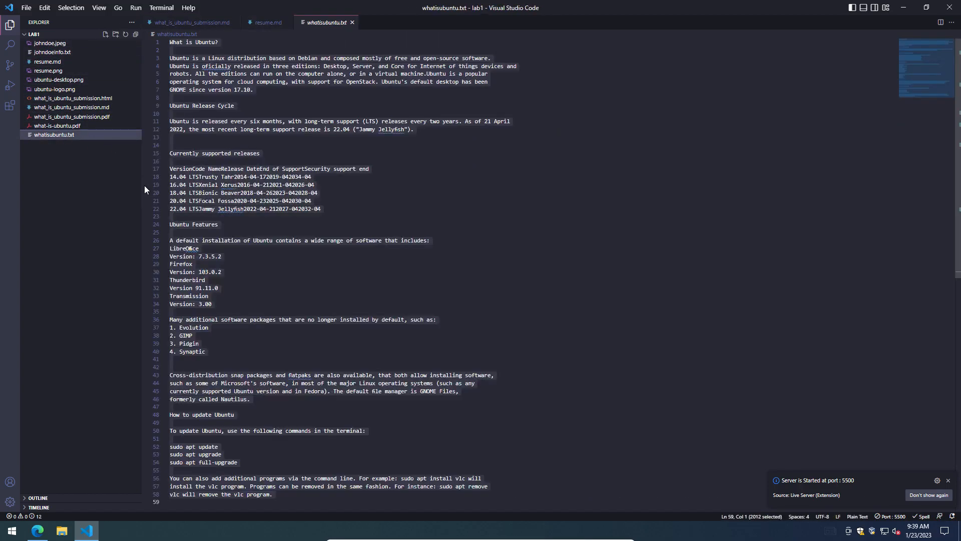
click(52, 52)
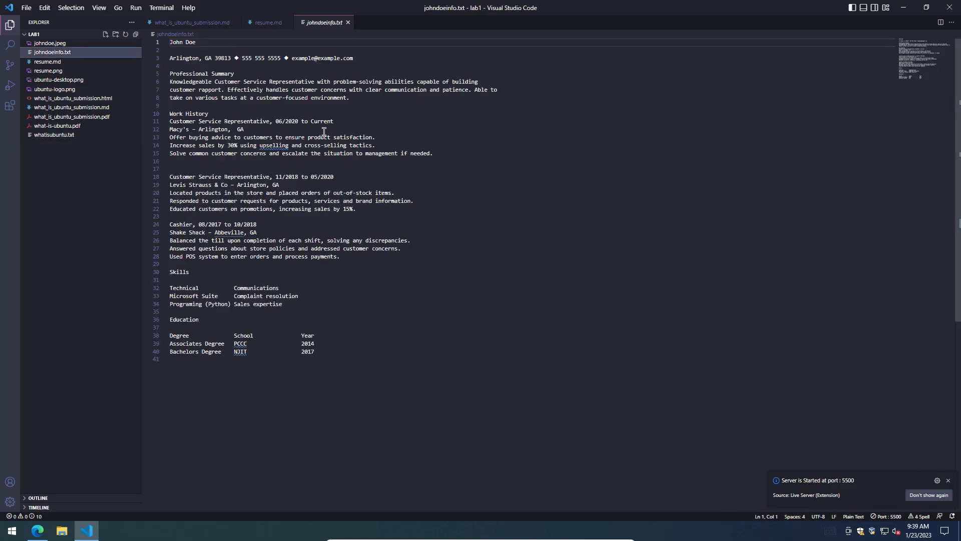
click(267, 22)
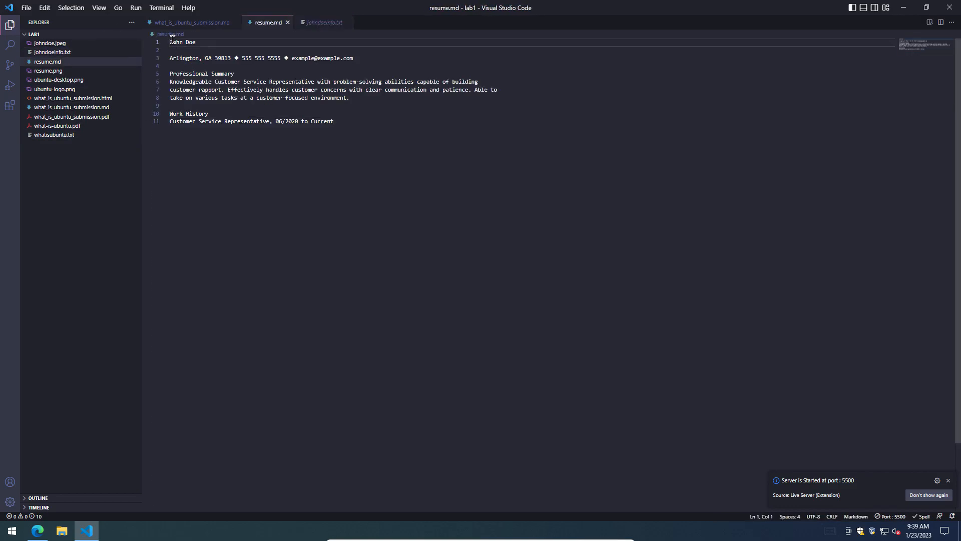
- Mark the name with # and section titles with ## in resume.md, then export it to PDF
text(#)
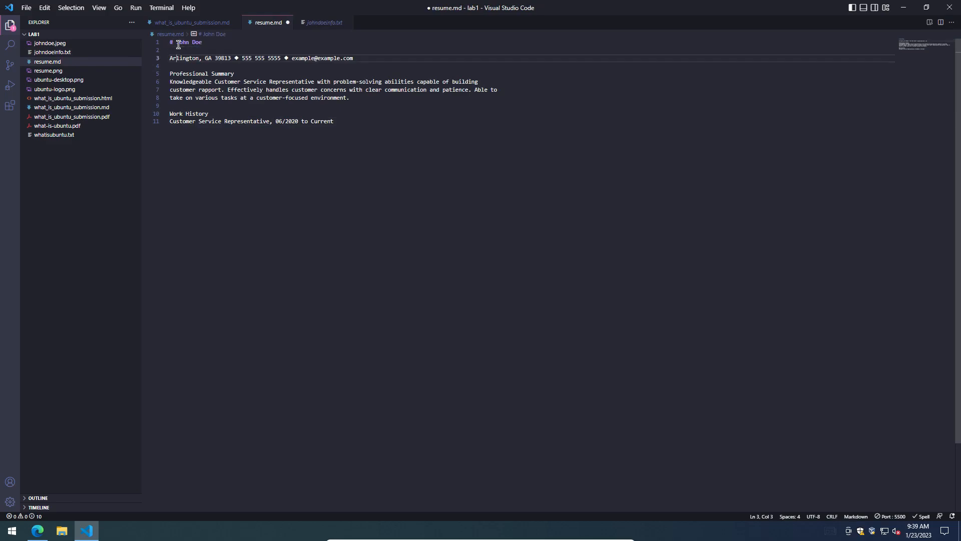
text(##)
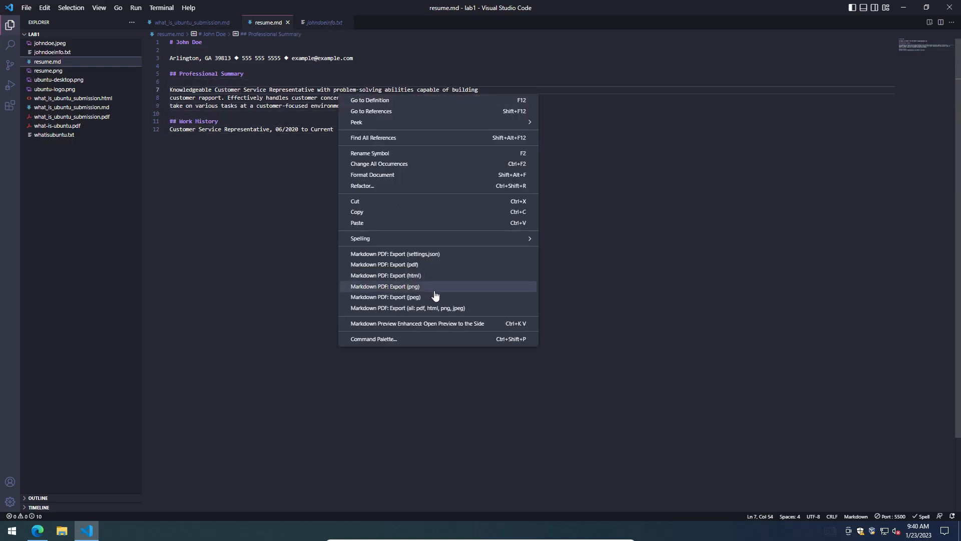
click(384, 265)
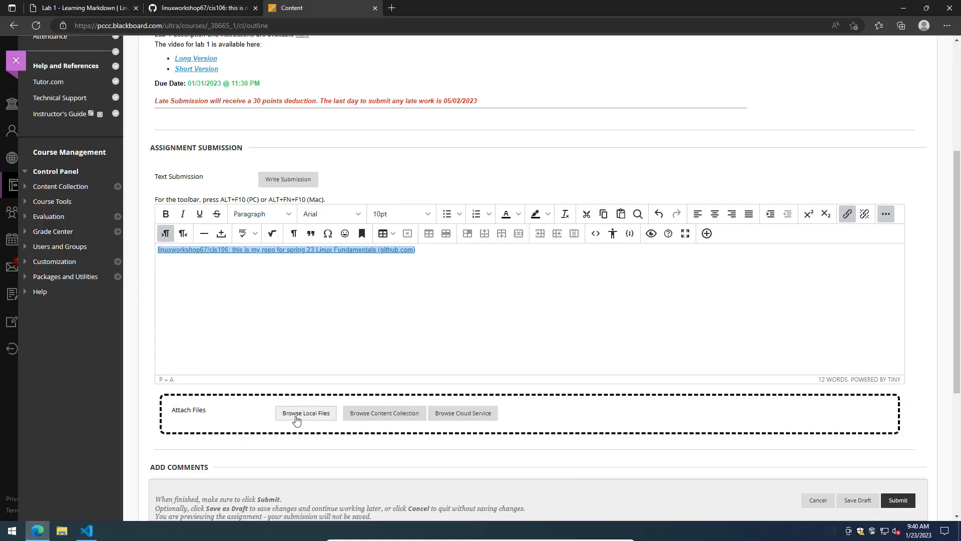
- Attach resume.md, resume.pdf, what_is_ubuntu_submission.md and what_is_ubuntu_submission.pdf from lab1
click(306, 413)
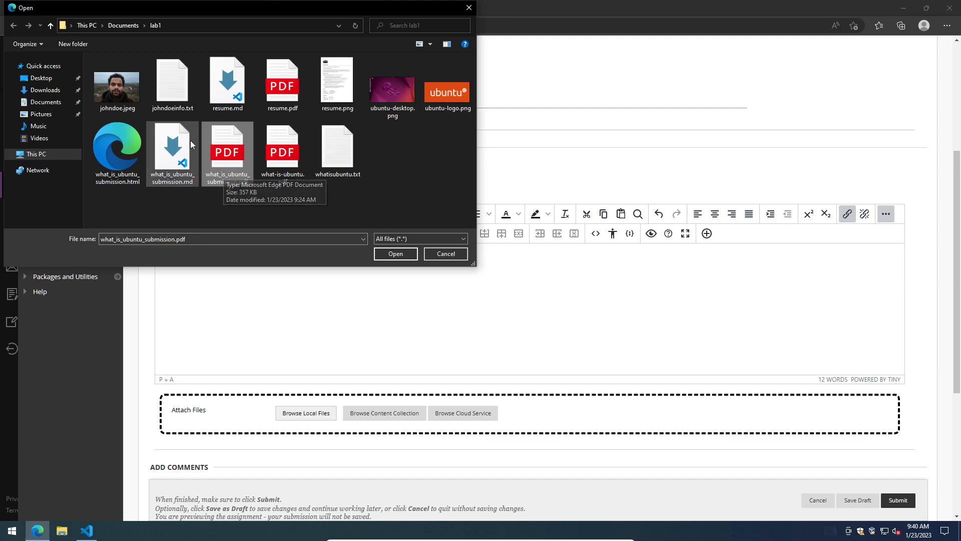
click(172, 147)
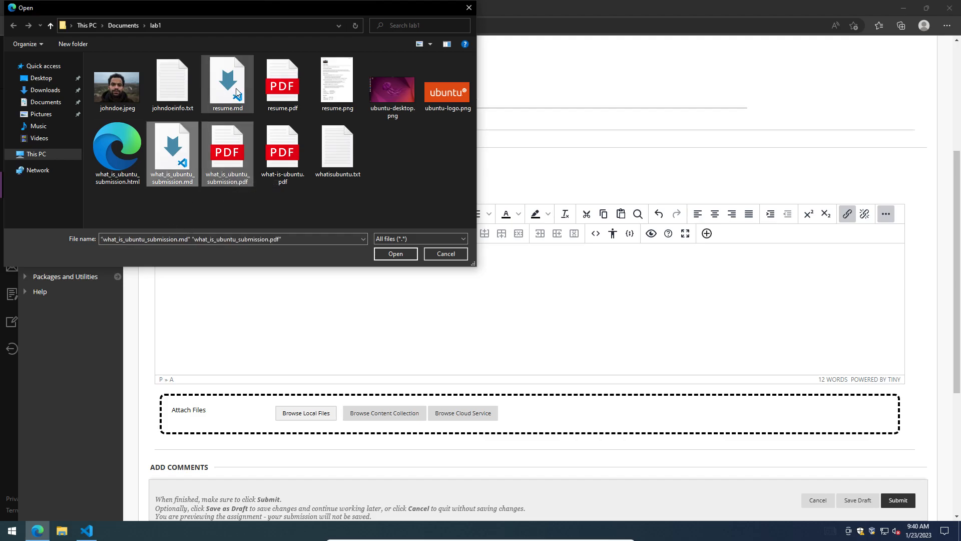
click(226, 84)
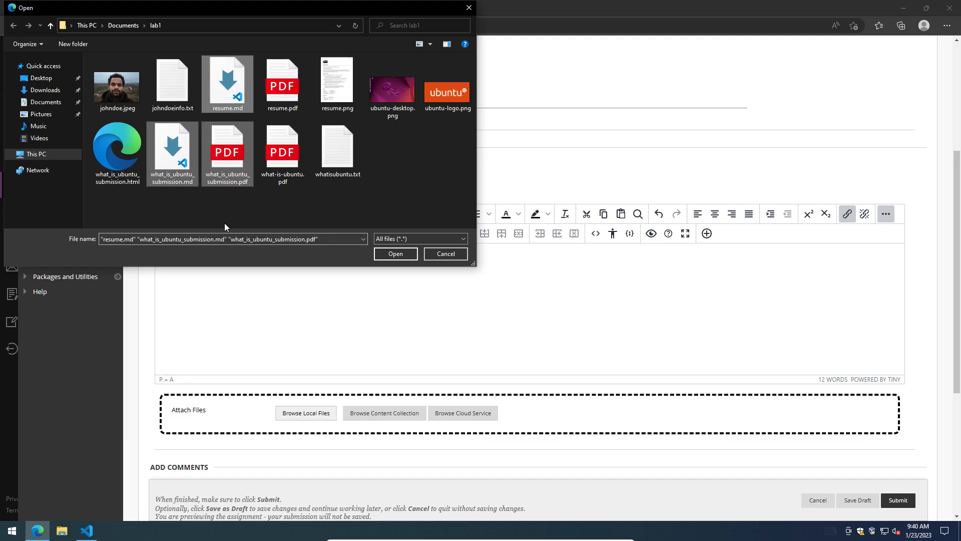
click(283, 84)
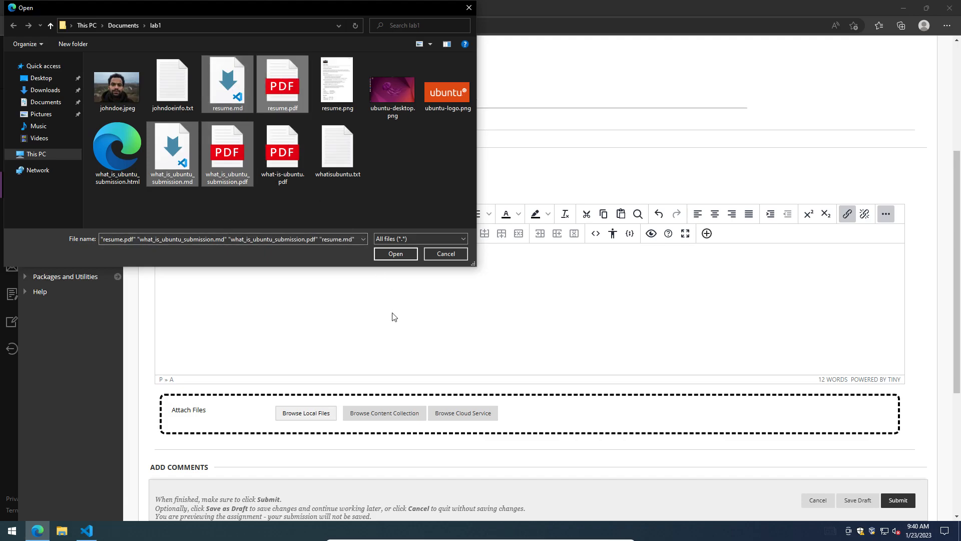
click(396, 253)
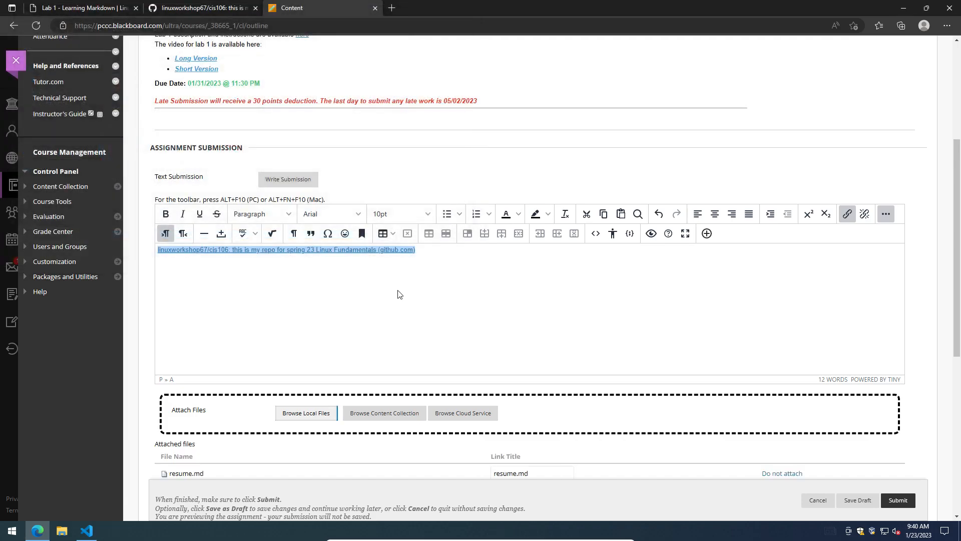
- Check the attached-files list shows all four files, then return to the Lab 1 instructions page
scroll(down, 3)
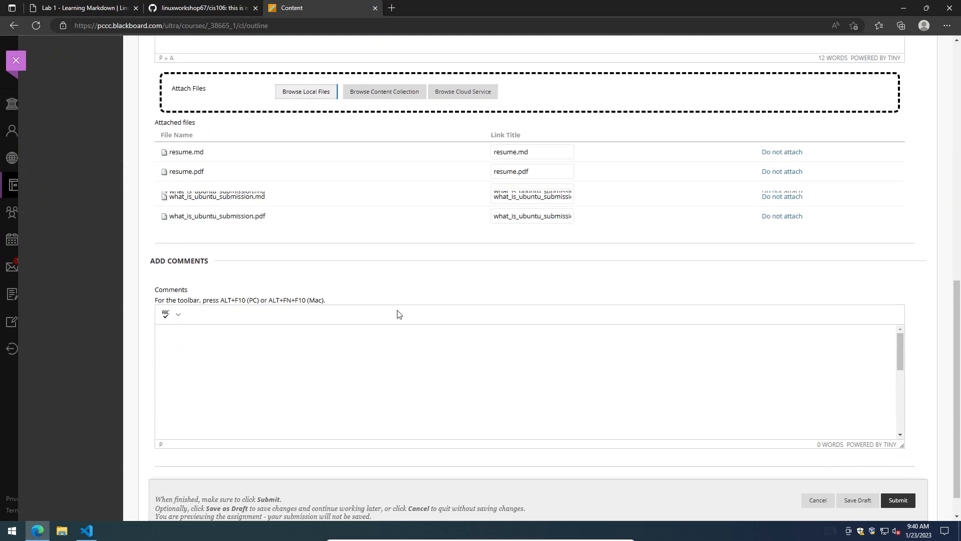
scroll(down, 3)
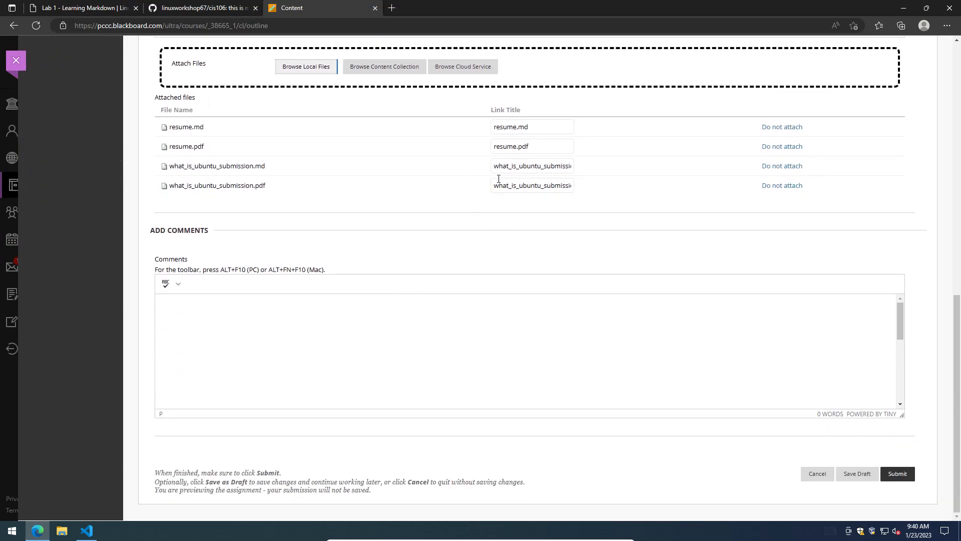
mouse_move(893, 492)
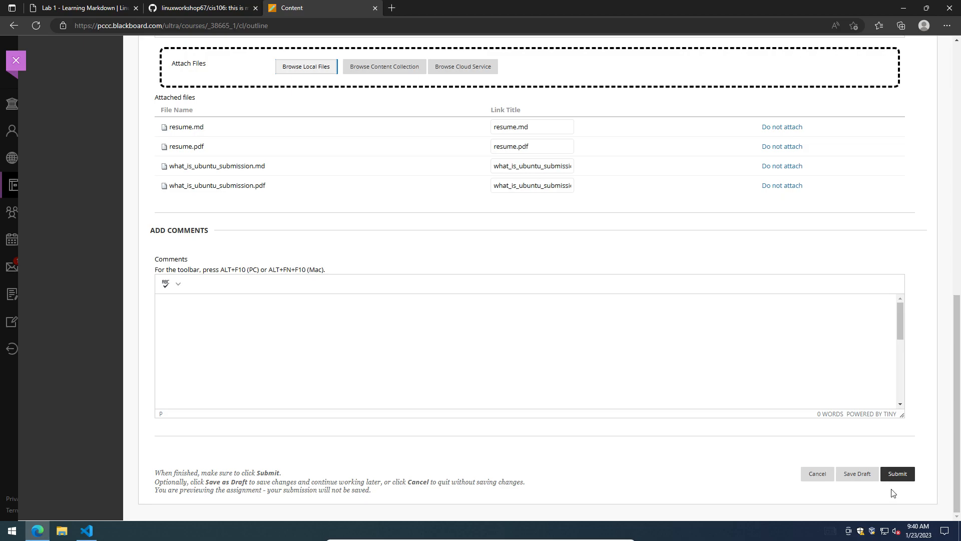
mouse_move(644, 434)
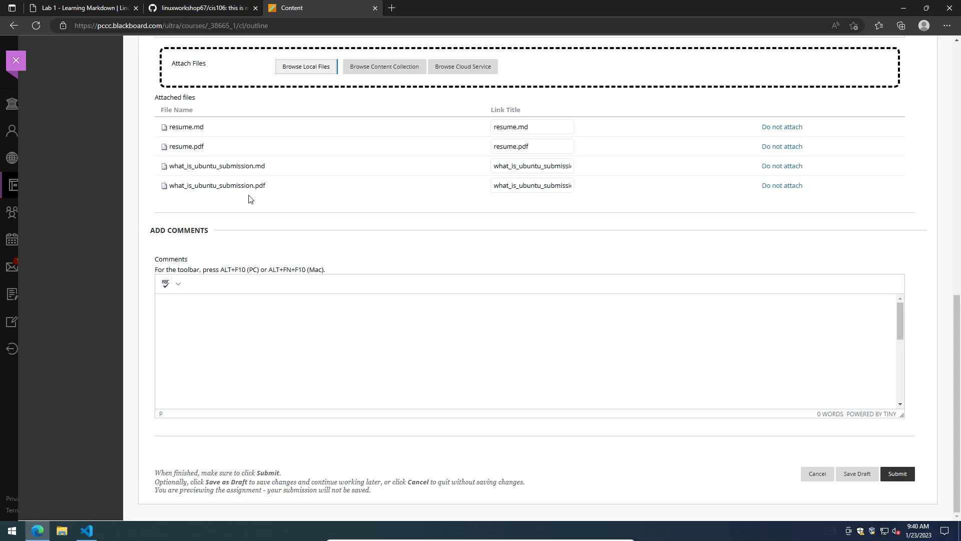
click(197, 8)
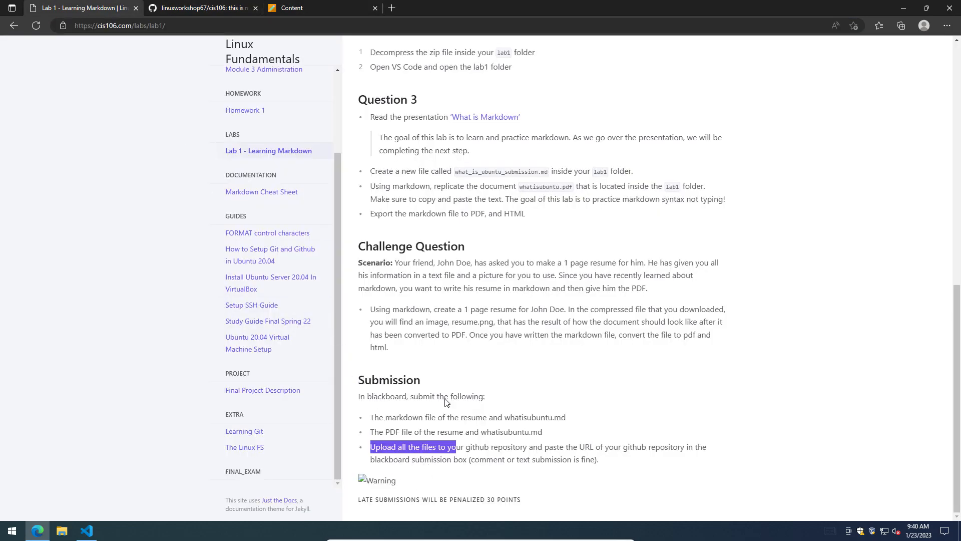
mouse_move(477, 461)
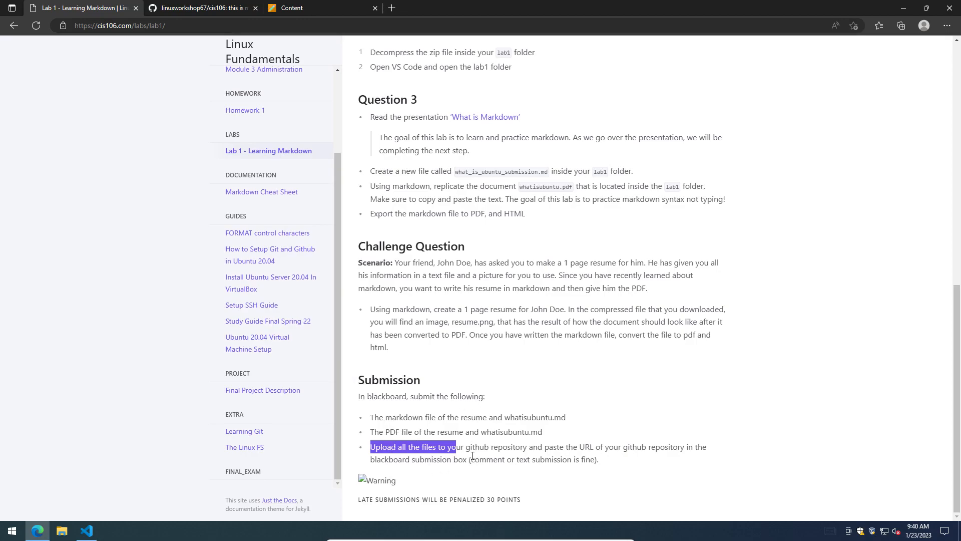
mouse_move(399, 421)
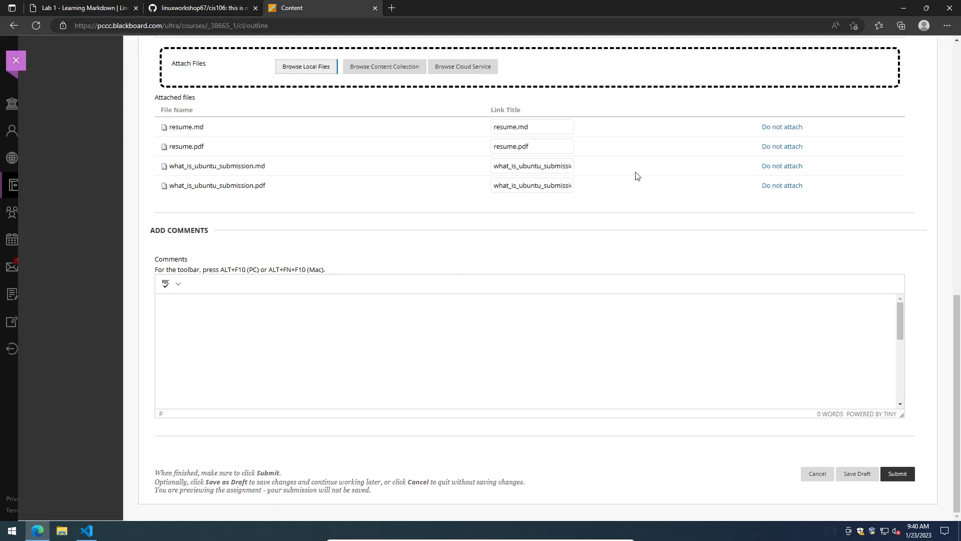
mouse_move(199, 7)
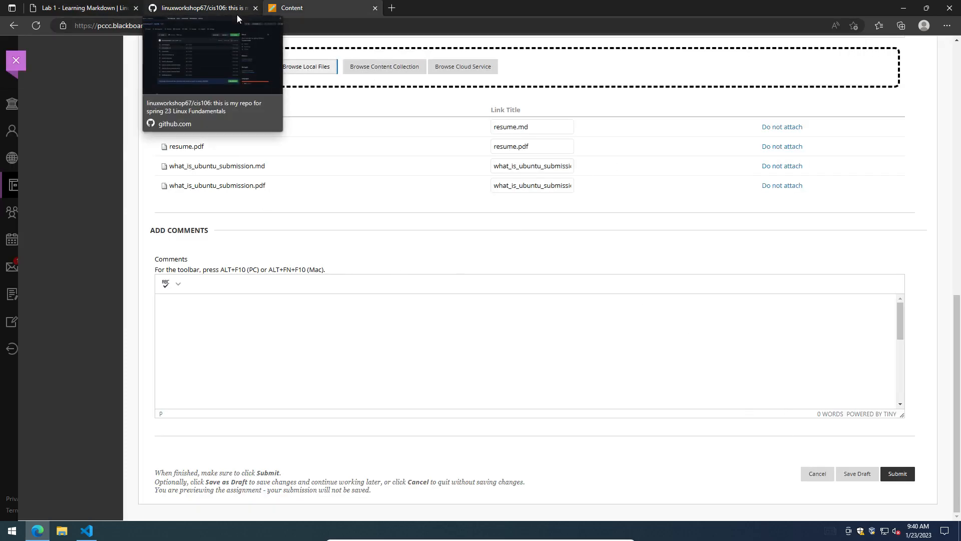